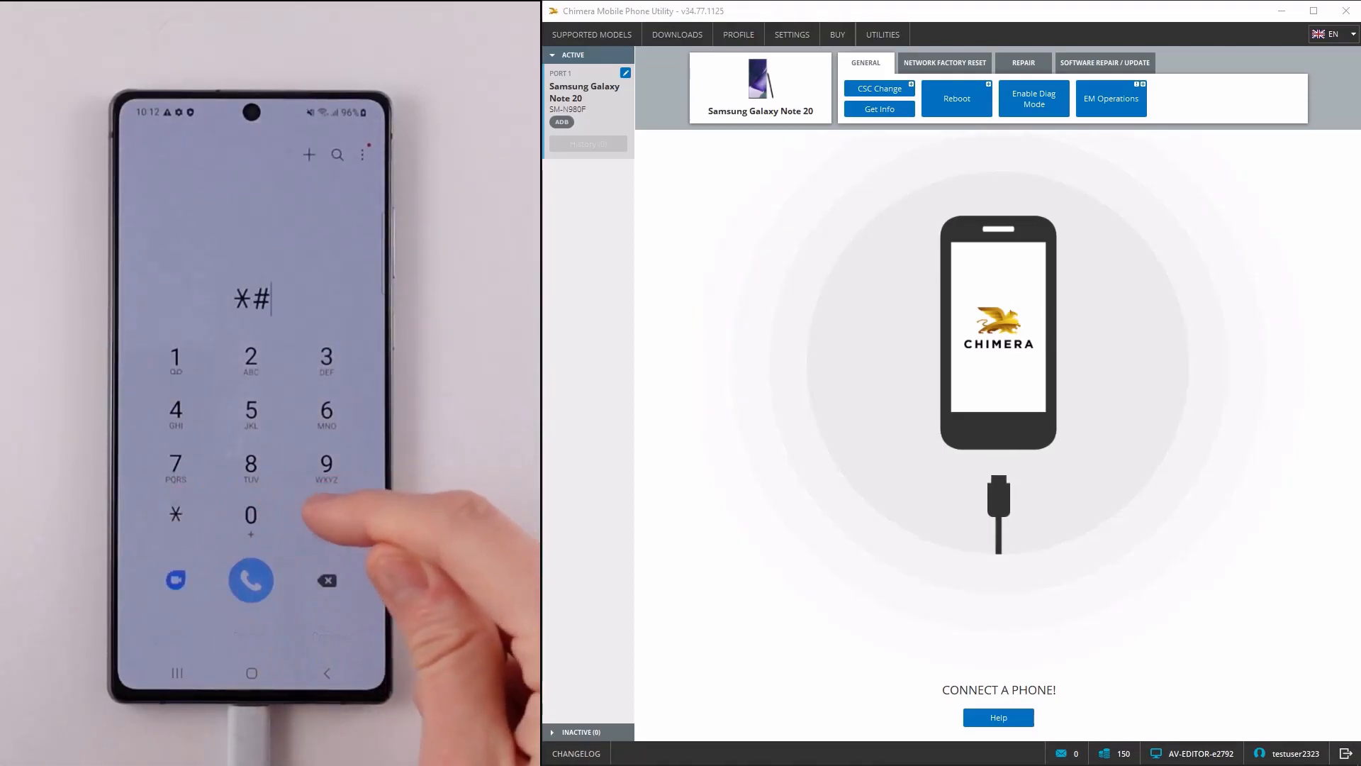
Step: Start the Galaxy Note 20 IMEI repair with the pasted number in IMEI1 only
{"action": "left_click", "coordinate": [251, 580]}
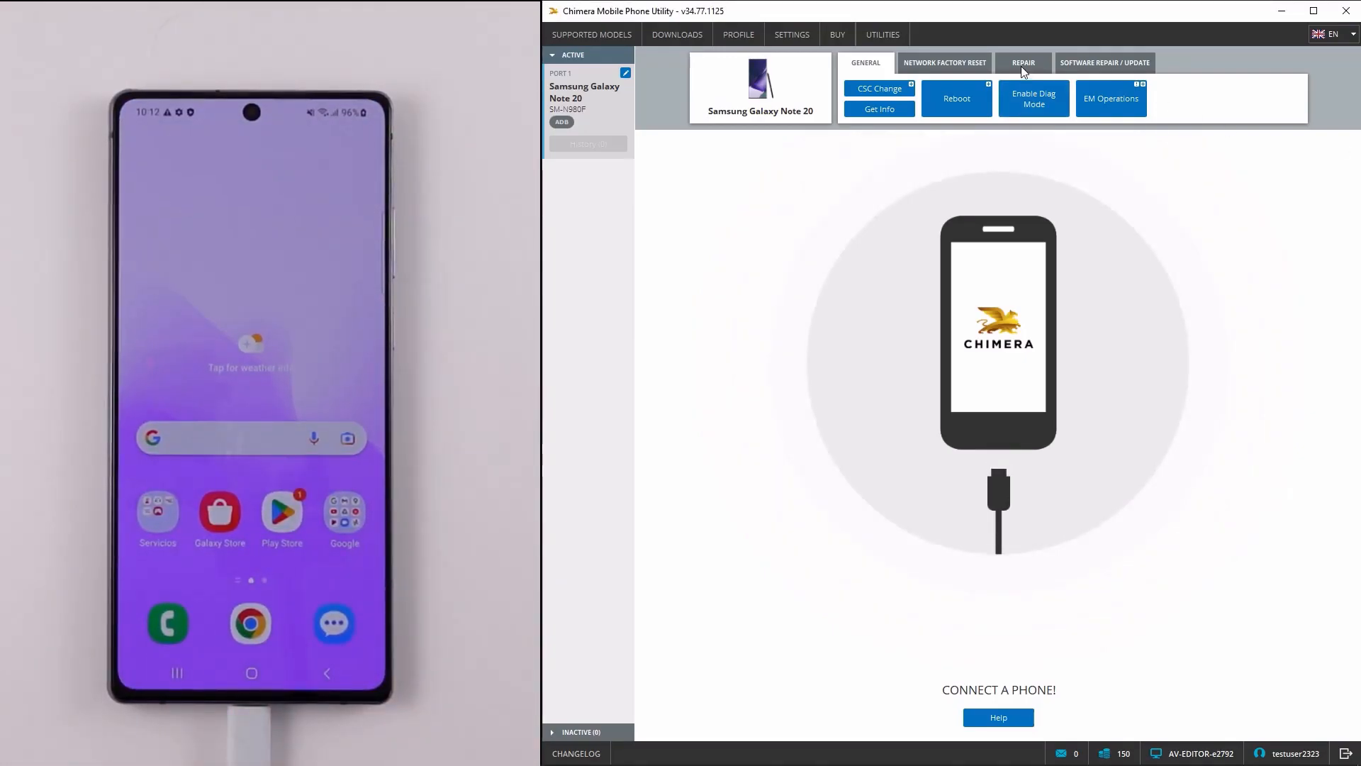
{"action": "left_click", "coordinate": [1022, 62]}
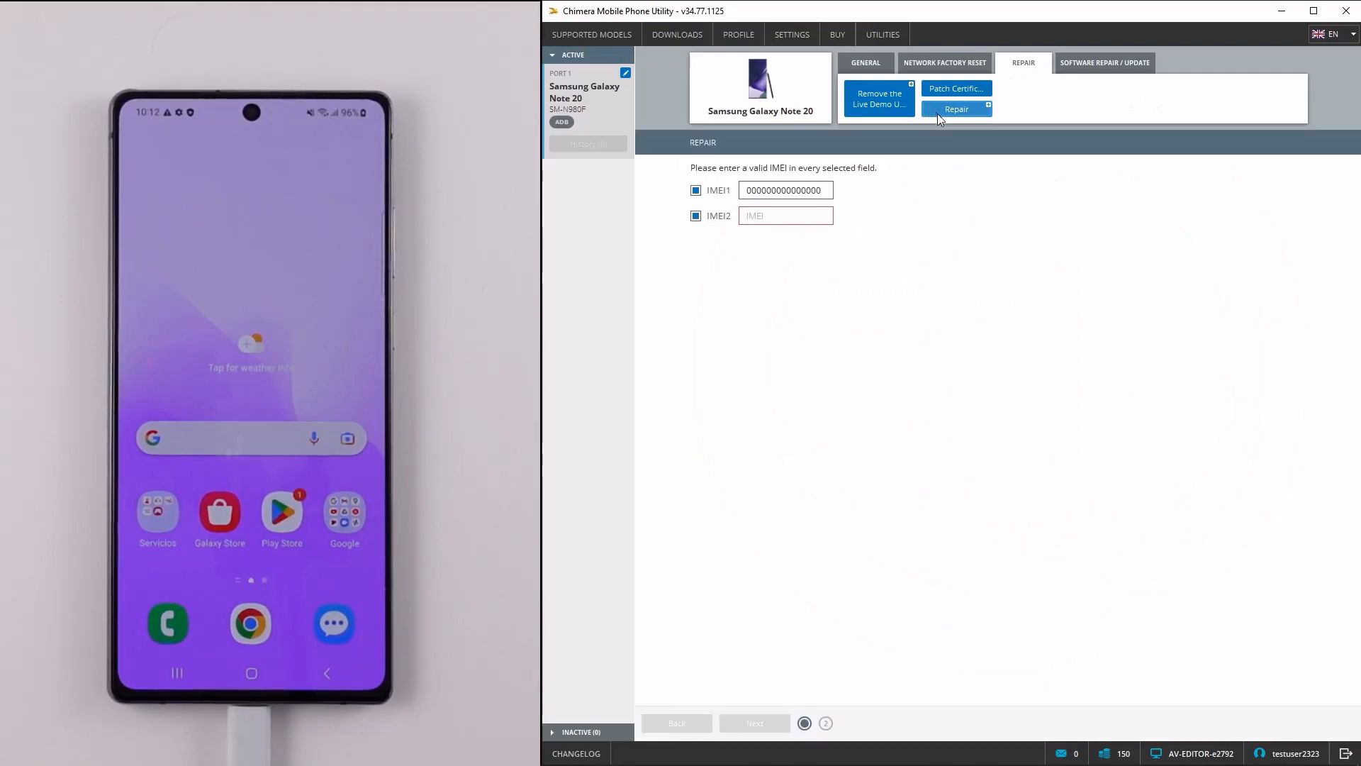
{"action": "right_click", "coordinate": [785, 189]}
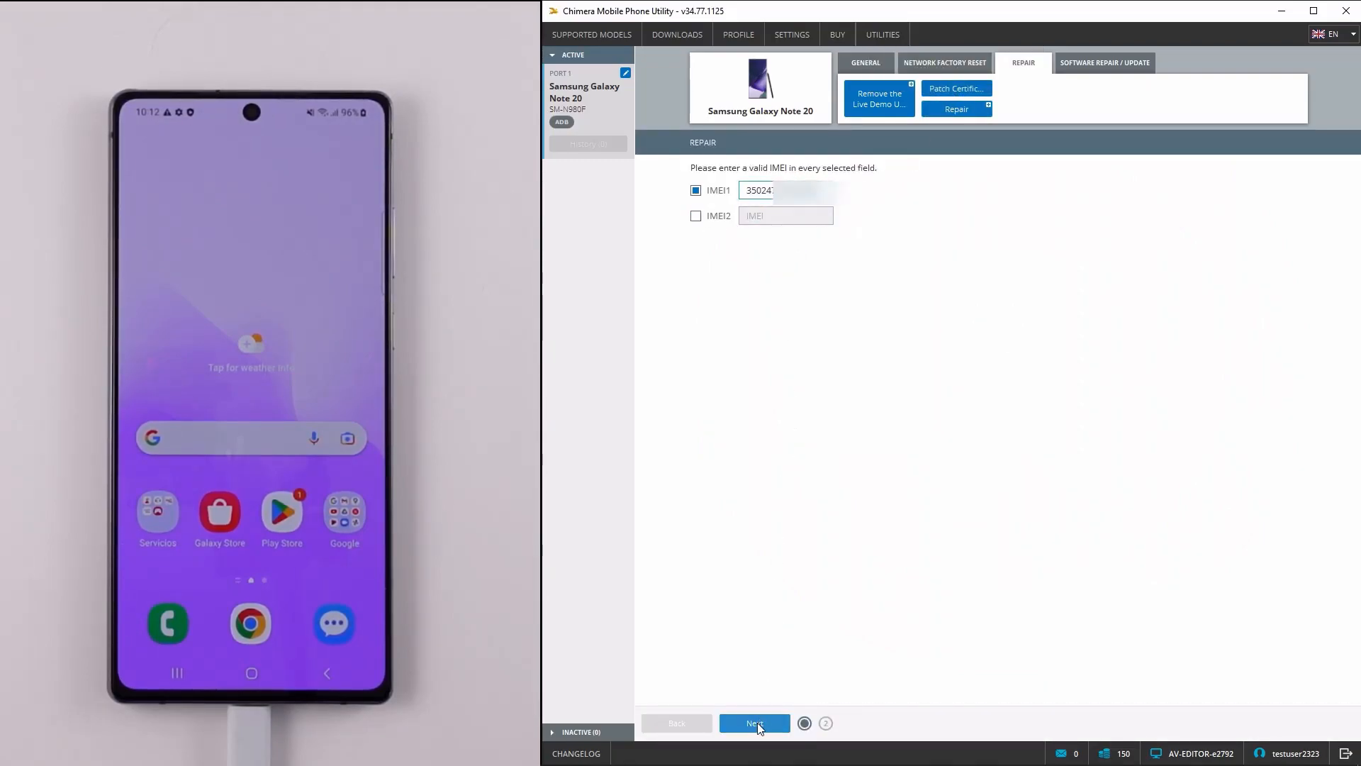
{"action": "left_click", "coordinate": [754, 723]}
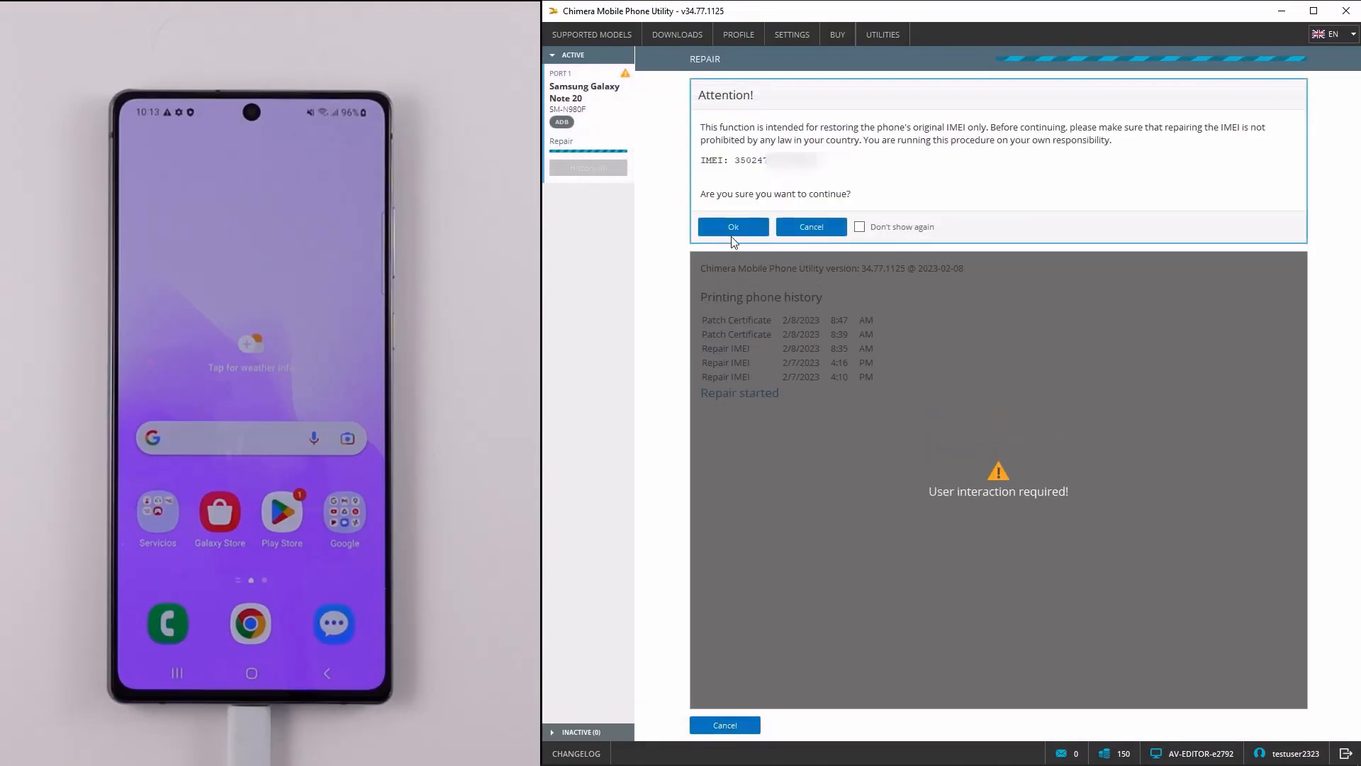
Step: Confirm the IMEI repair warning, then start Patch Certificate with the first method
{"action": "left_click", "coordinate": [732, 227]}
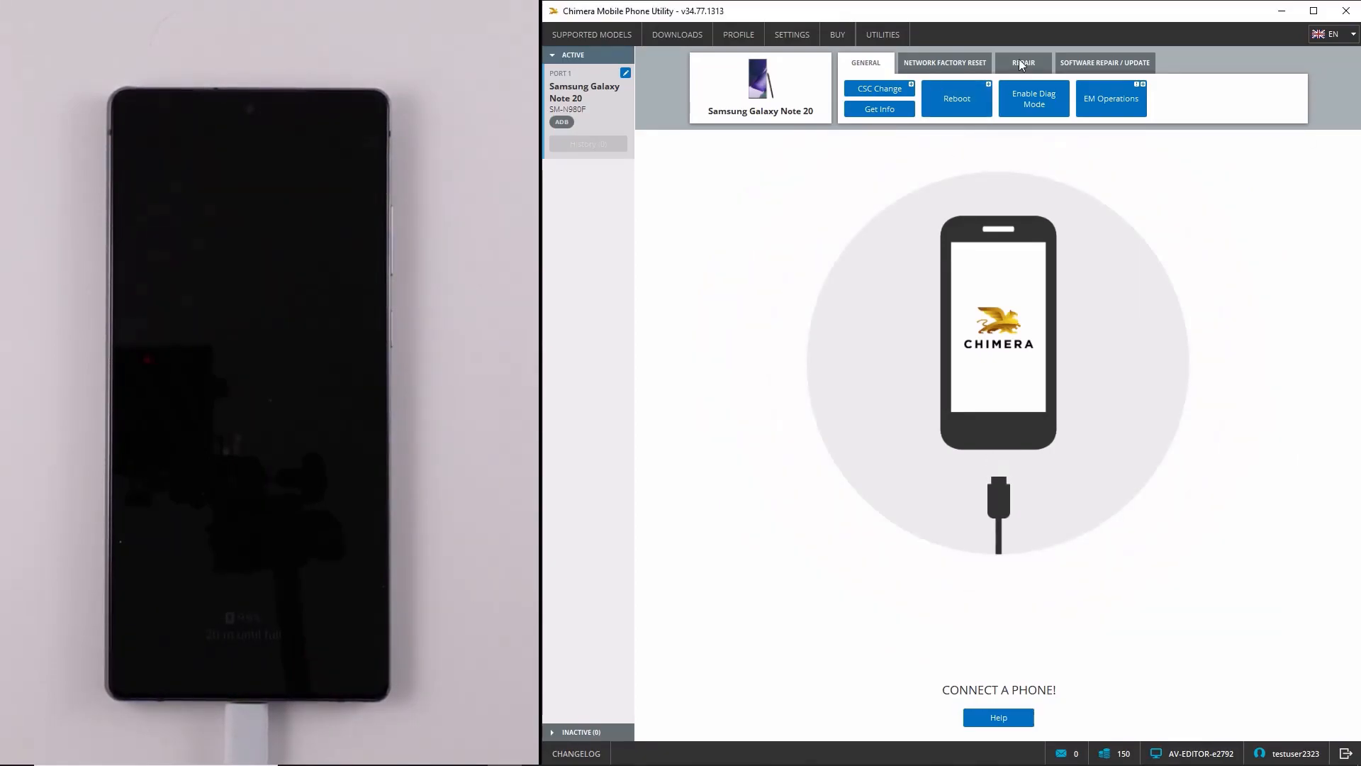
{"action": "left_click", "coordinate": [1023, 62]}
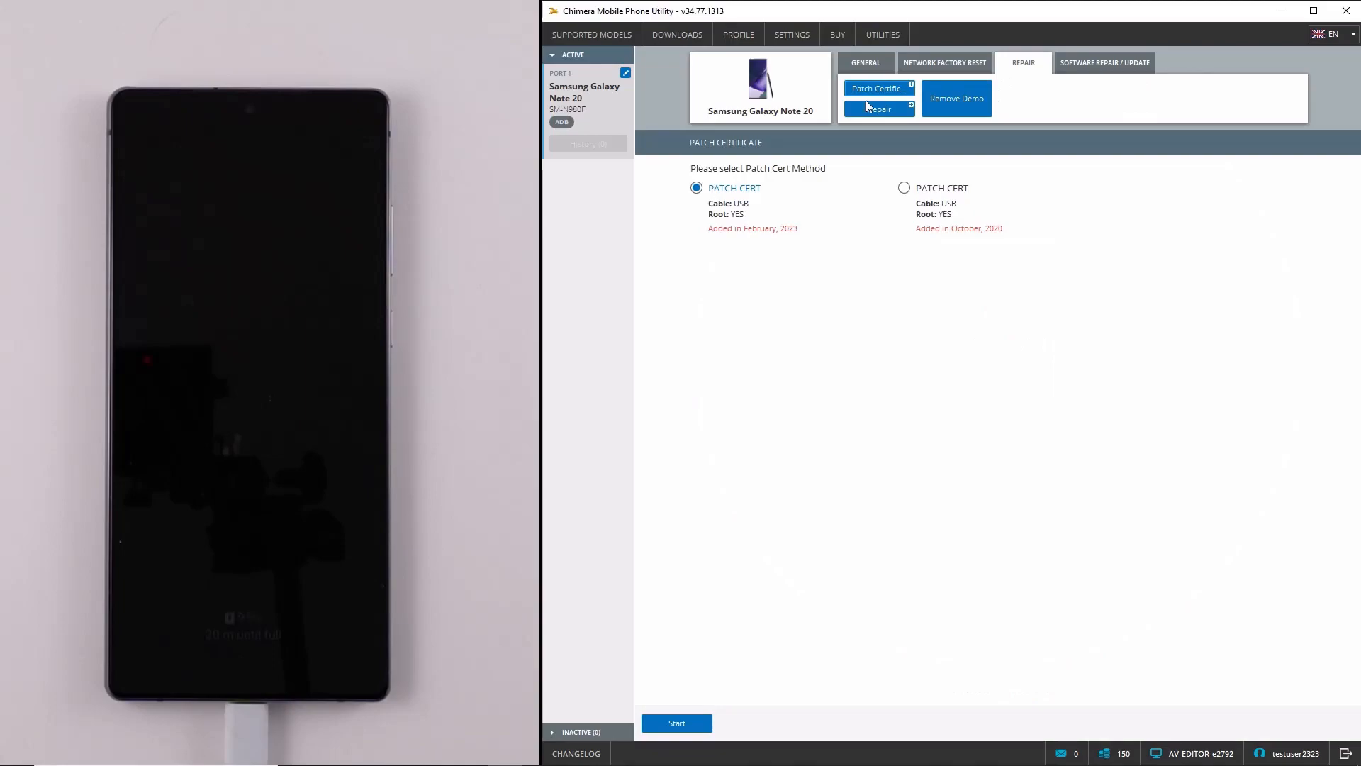
{"action": "left_click", "coordinate": [676, 723]}
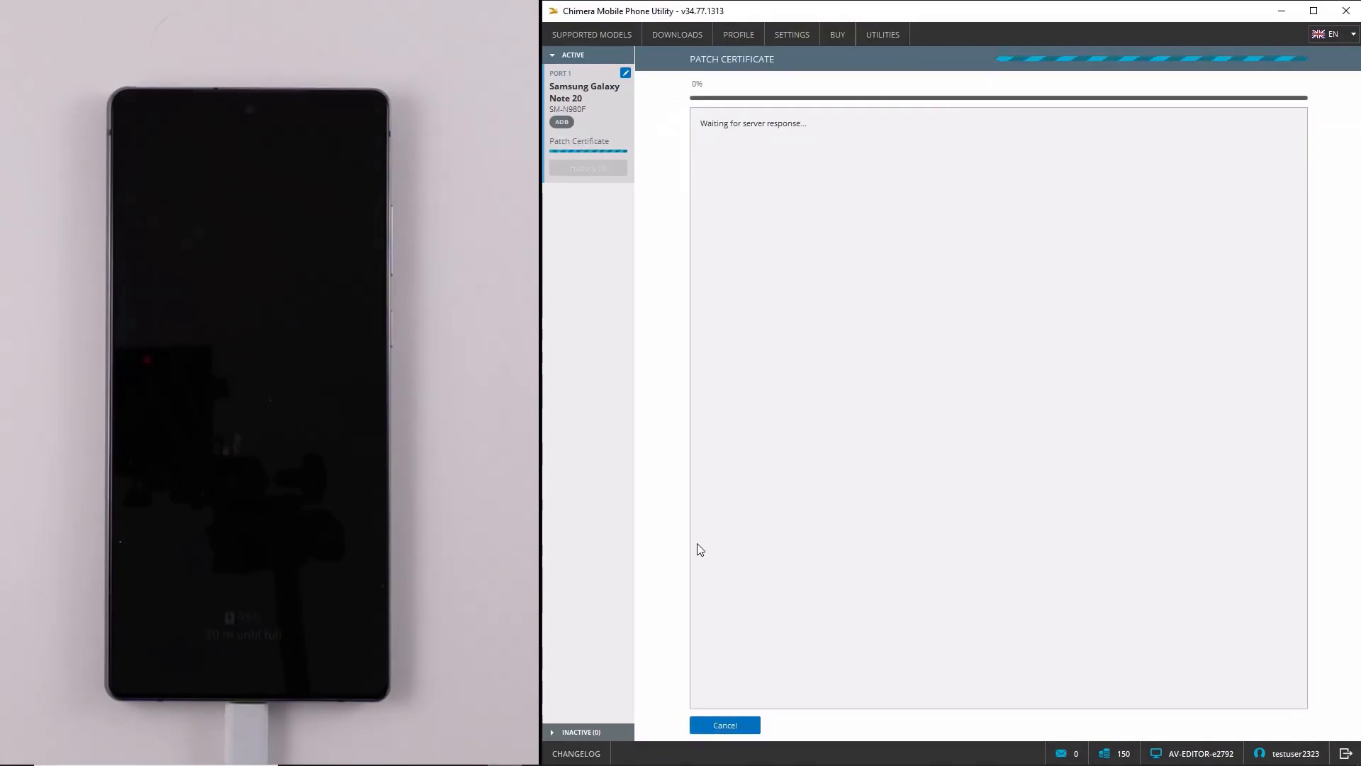